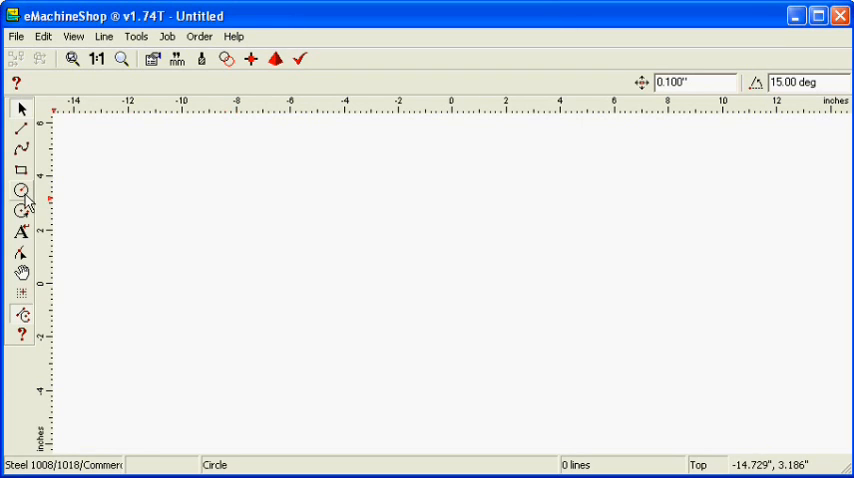
- Draw a circle at the origin, 4 inches across and 1 inch thick, and preview it in 3D
click(20, 190)
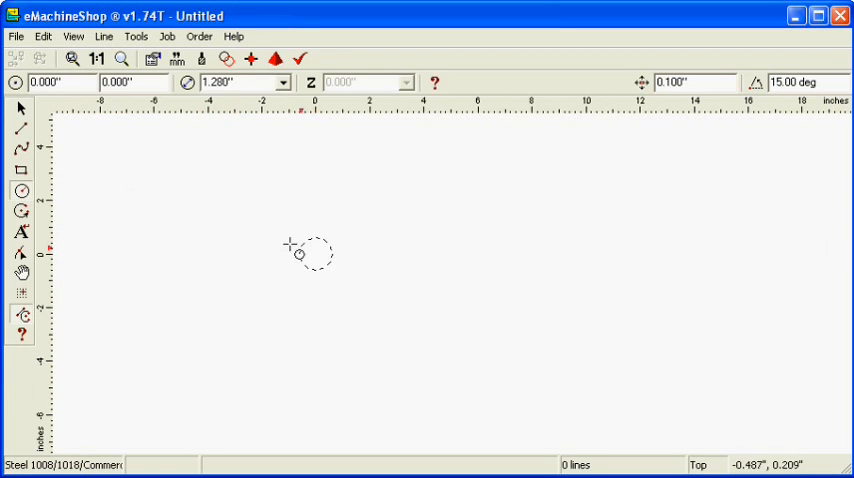
drag(316, 253, 245, 221)
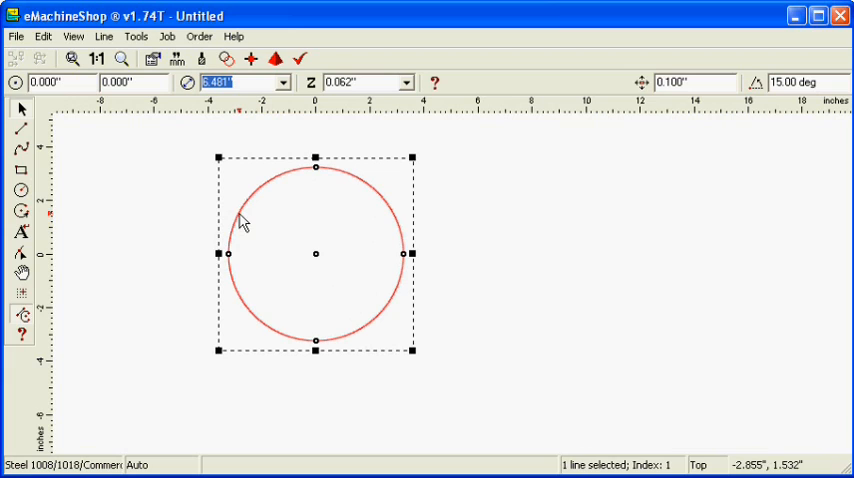
click(225, 82)
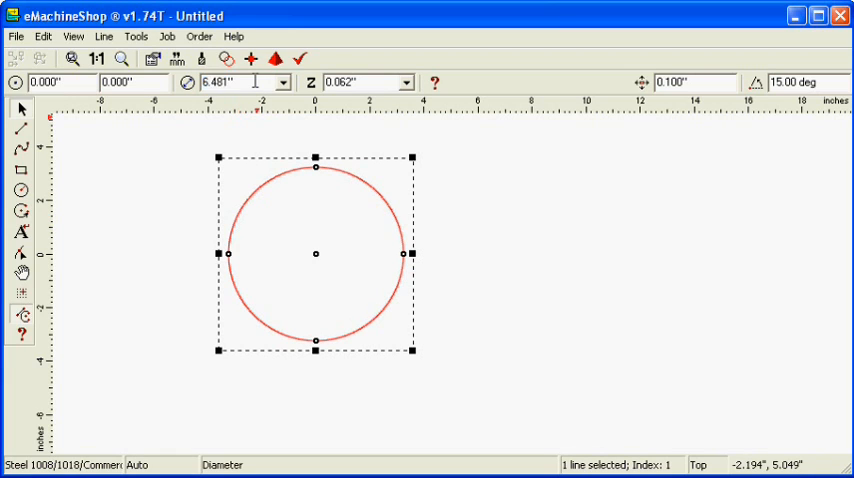
text(4.000")
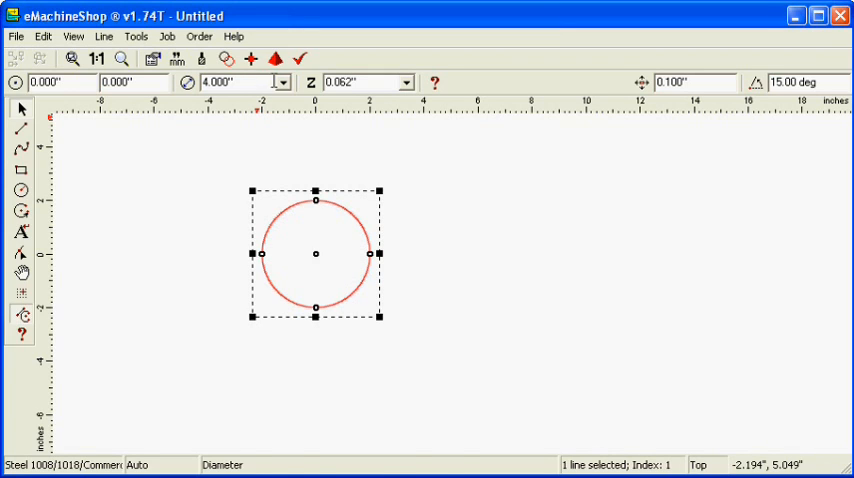
click(360, 82)
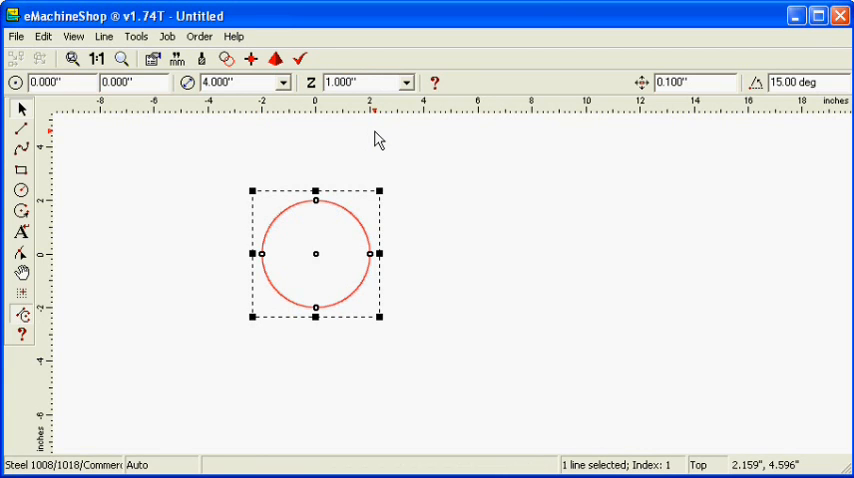
click(274, 58)
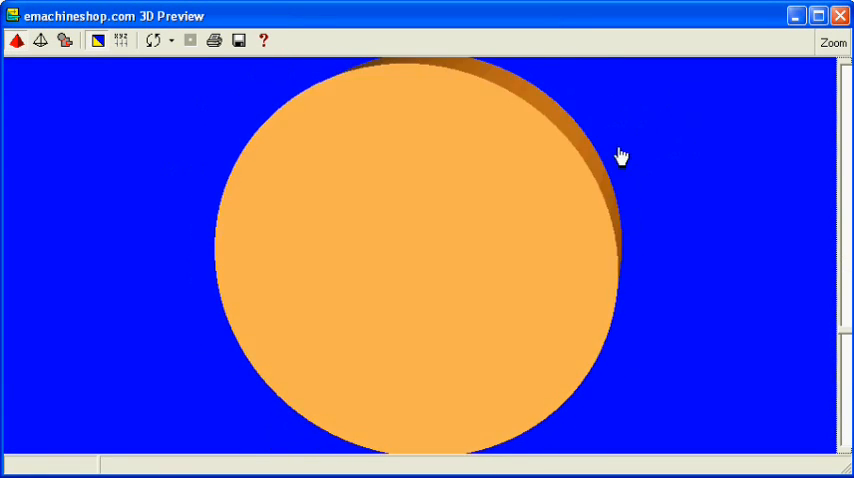
drag(621, 156, 320, 382)
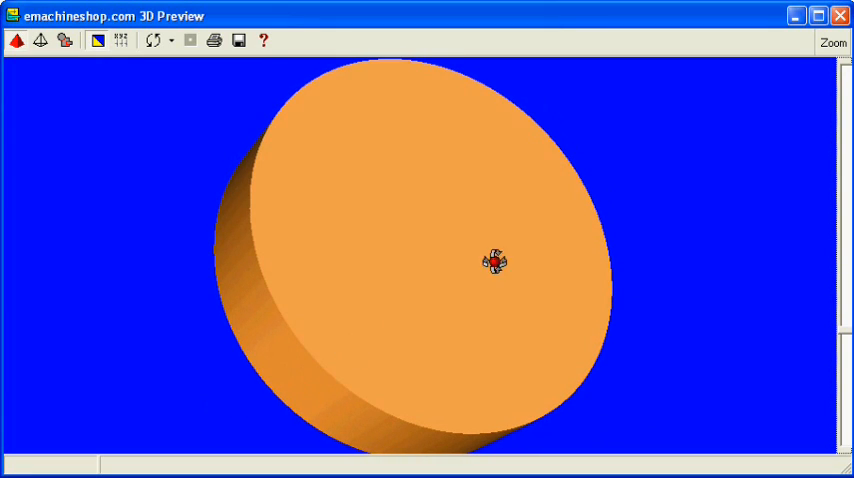
click(840, 15)
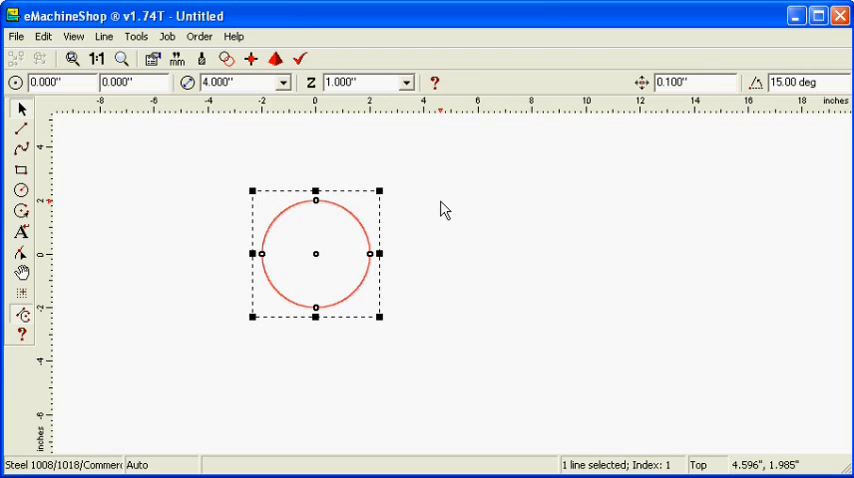
- Switch to the Front view to see the disc's 1-inch-thick profile
click(73, 36)
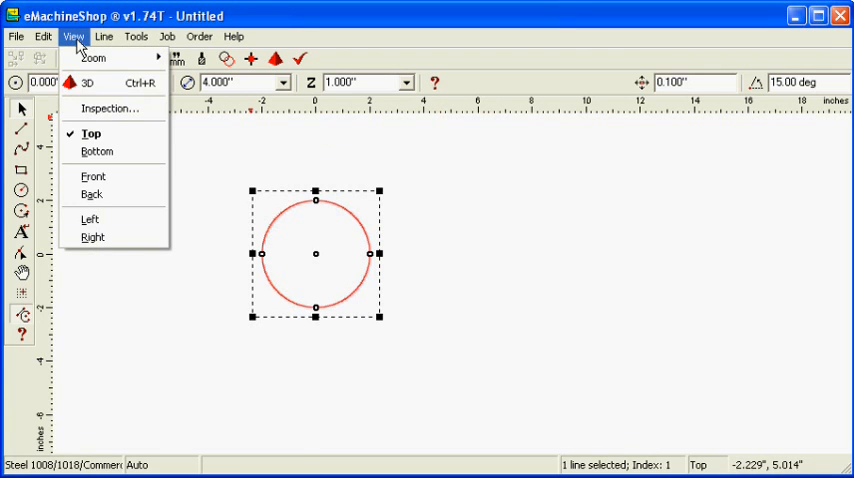
mouse_move(93, 176)
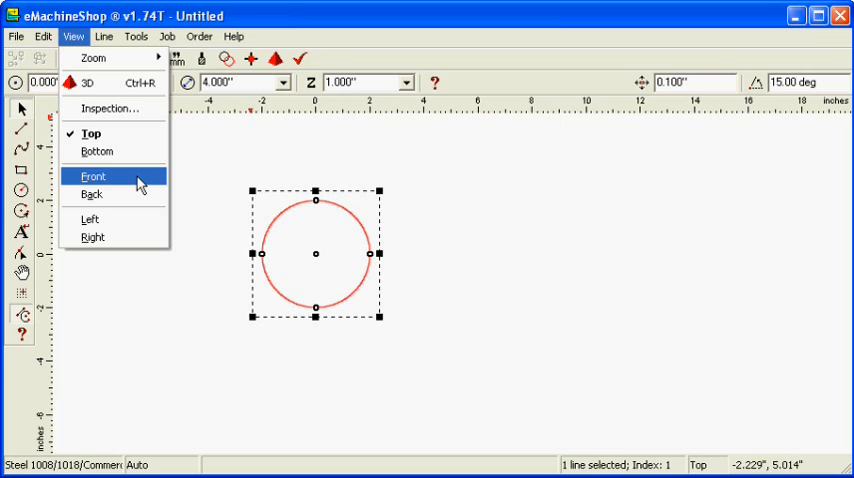
click(92, 176)
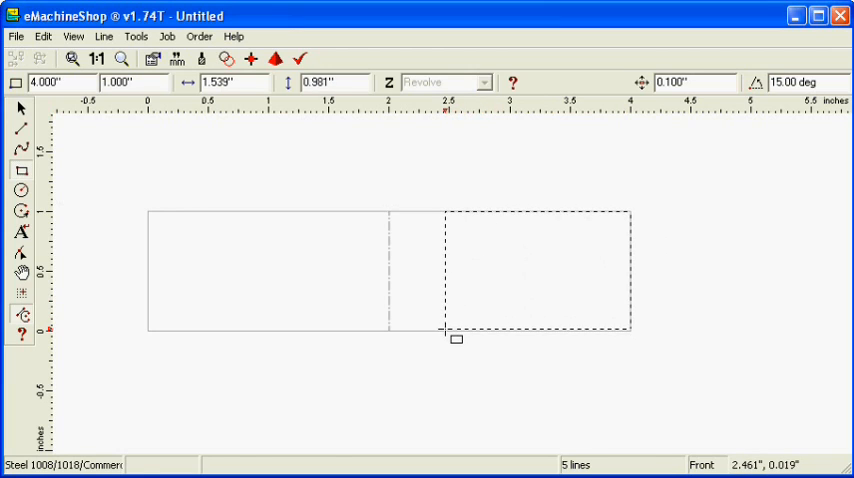
- Resize the rectangle to 1.5 by 1 inch and set its cut type to Revolve
click(535, 270)
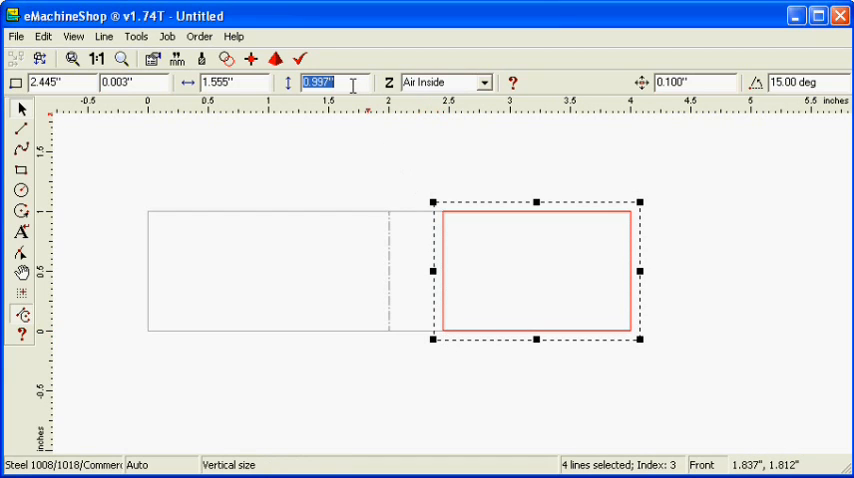
text(1.000")
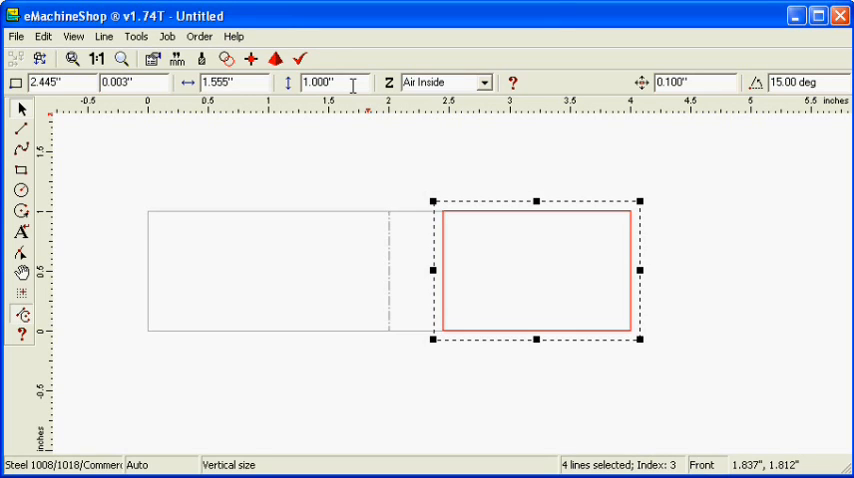
click(210, 82)
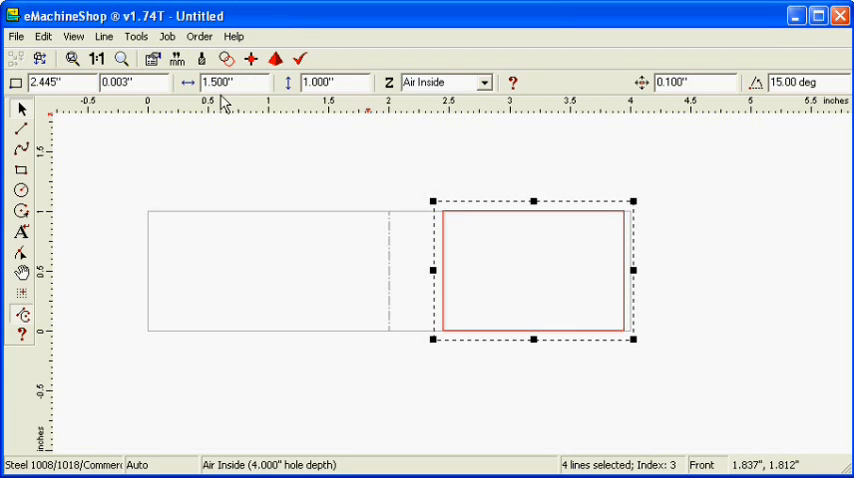
click(484, 82)
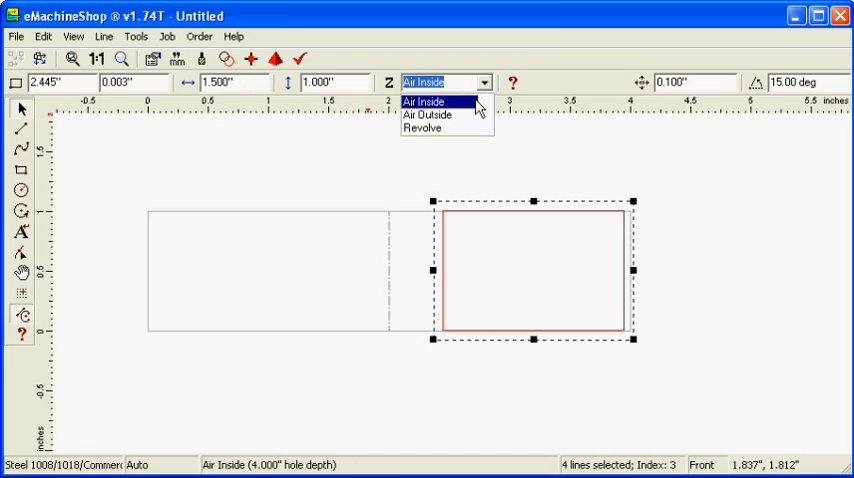
mouse_move(424, 128)
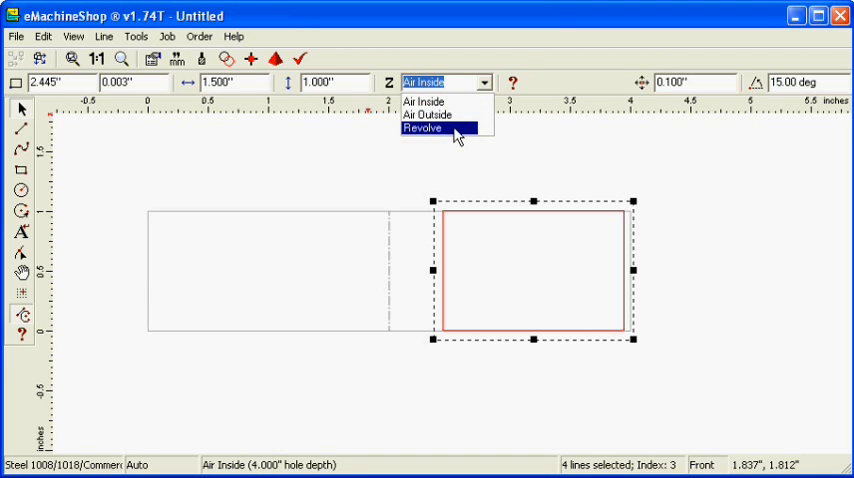
click(422, 128)
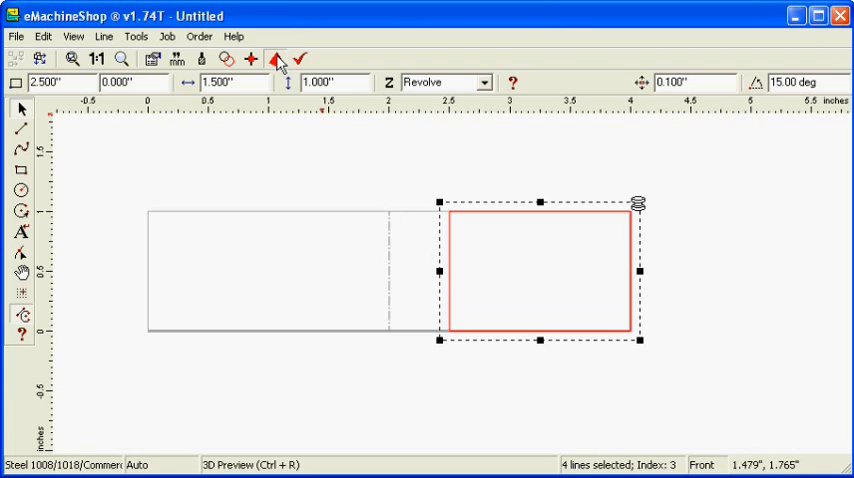
click(287, 62)
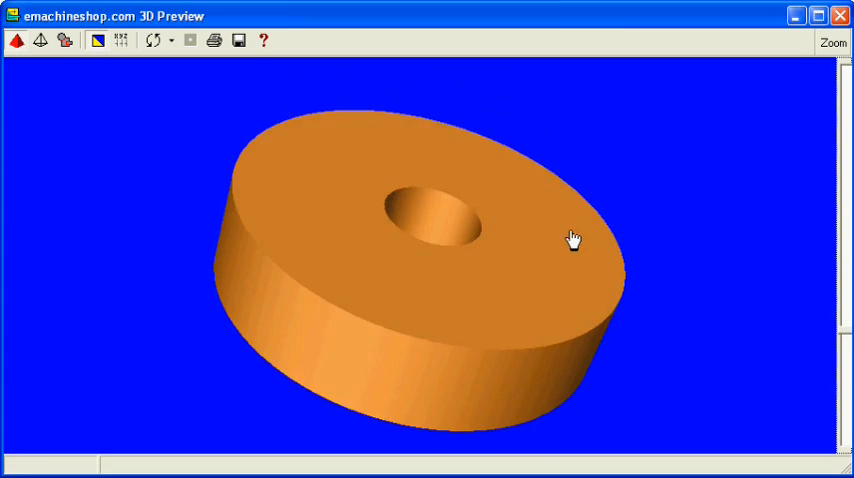
drag(573, 240, 564, 372)
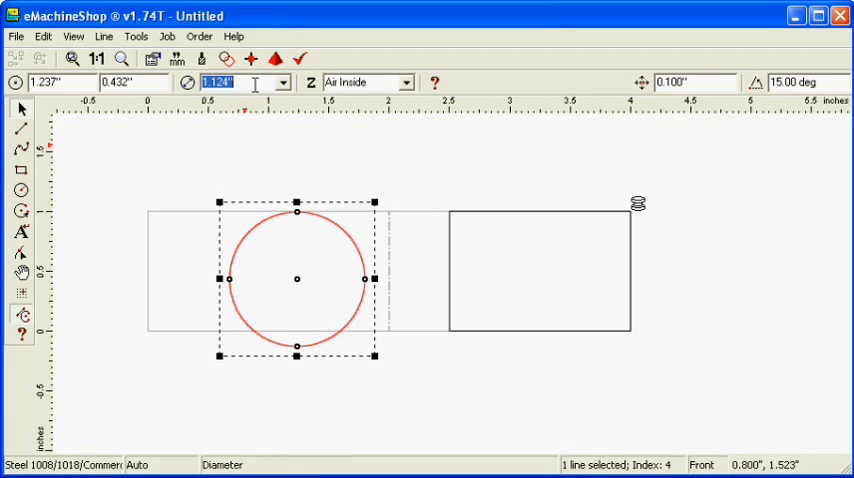
- Give the circle a 0.8-inch diameter and drag it onto the profile's outer edge
text(0)
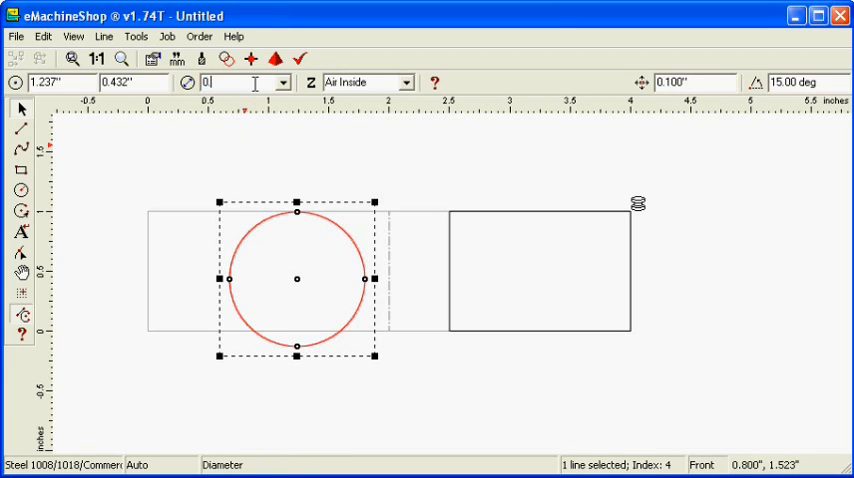
text(0.800")
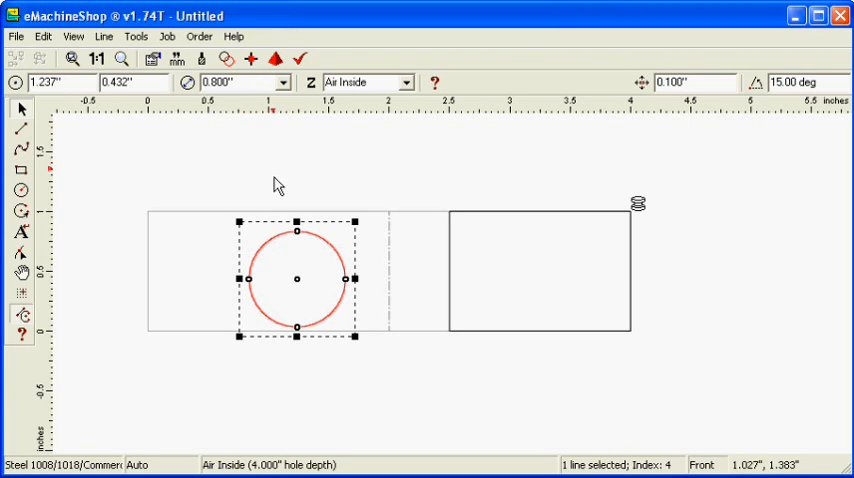
drag(297, 279, 388, 271)
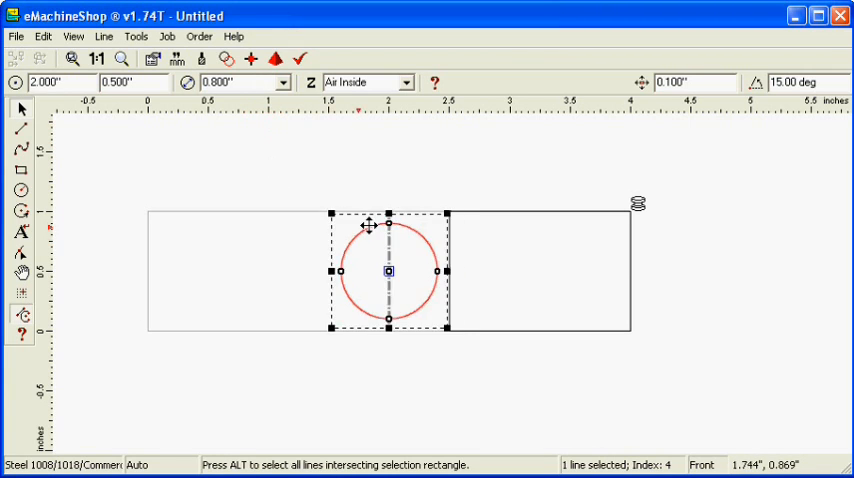
drag(389, 271, 630, 271)
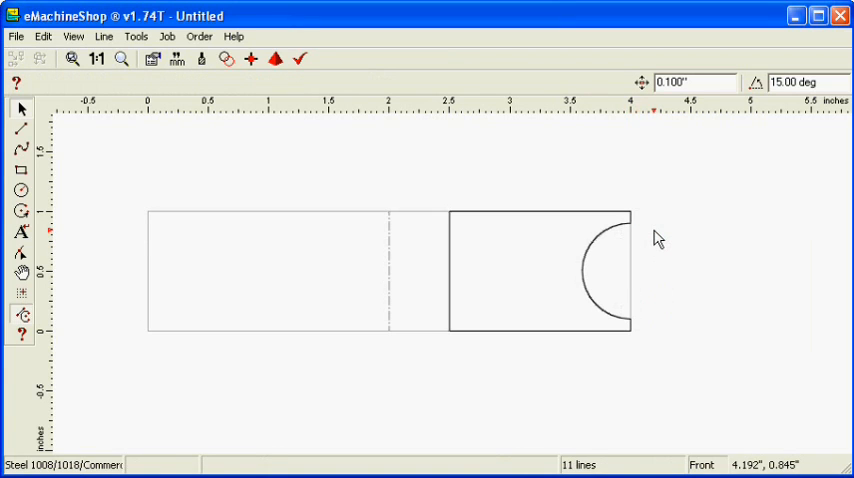
mouse_move(666, 196)
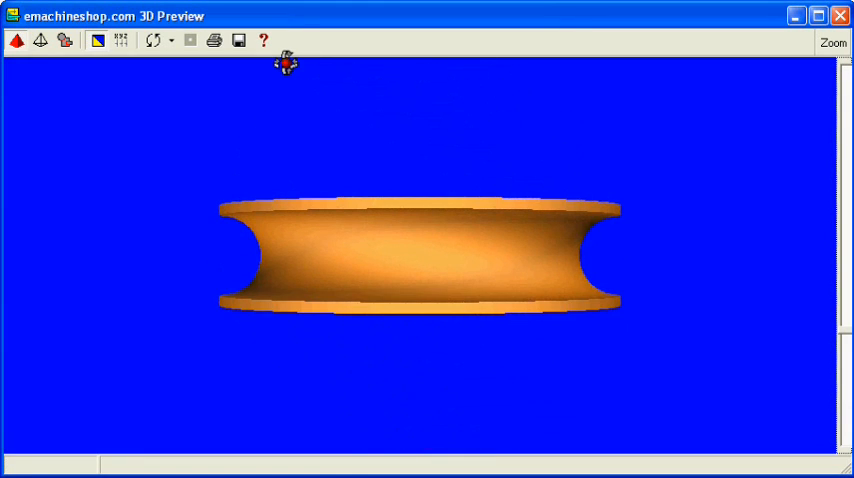
drag(286, 63, 351, 183)
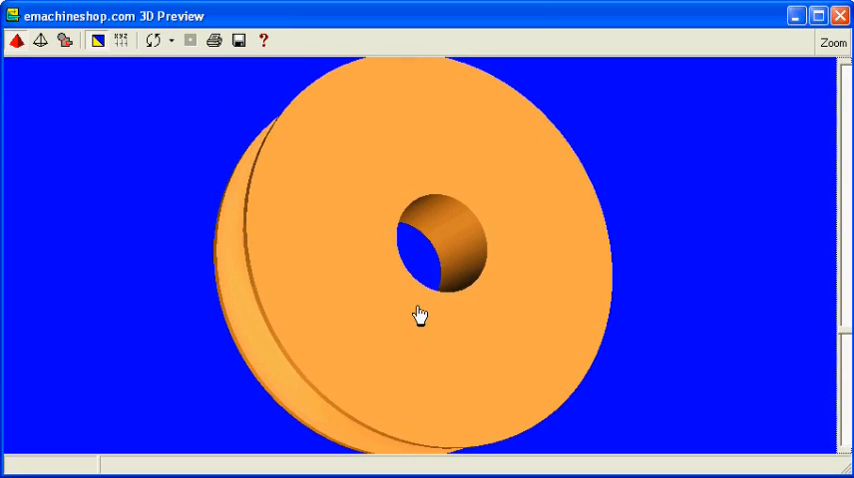
drag(420, 315, 490, 100)
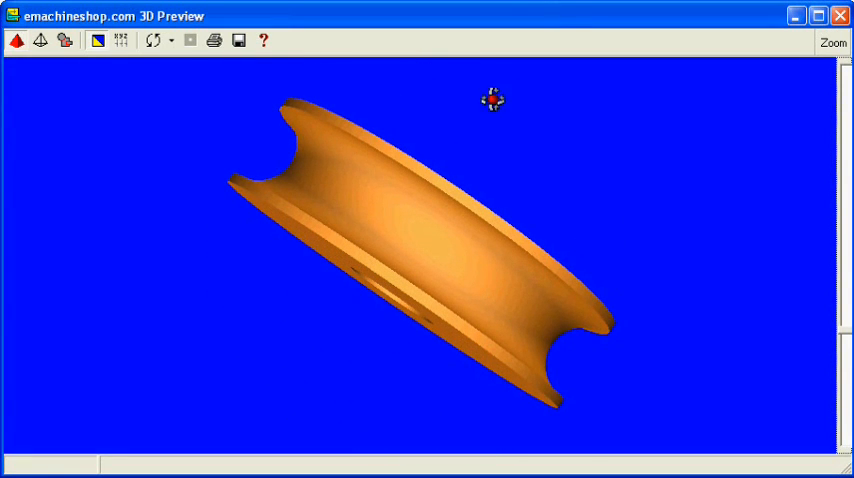
click(839, 15)
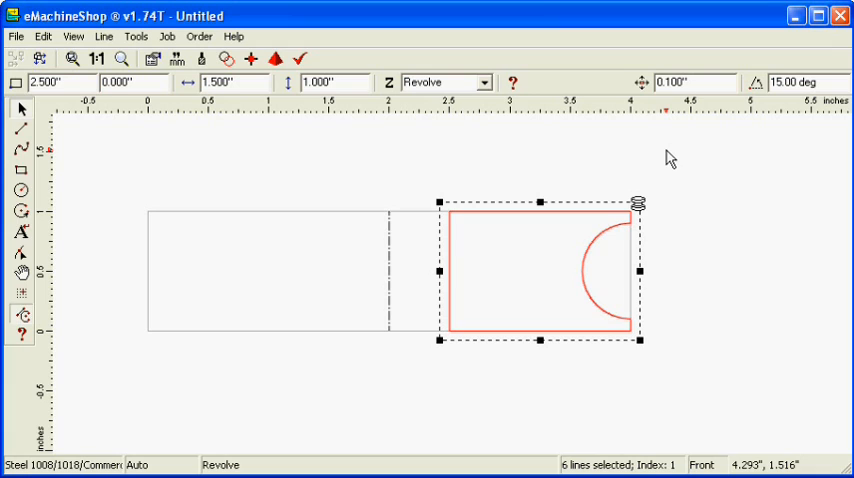
- Switch to the Top view and keep the small 0.2-inch circle as an Air Inside through cut
click(73, 37)
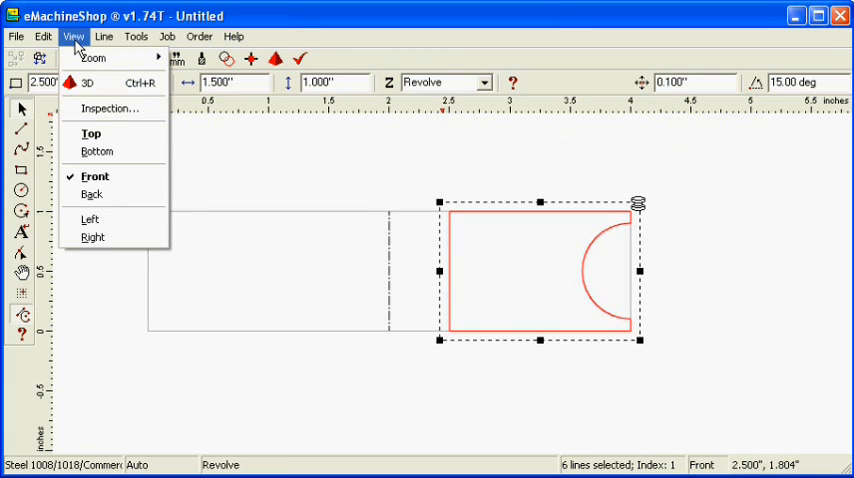
mouse_move(110, 133)
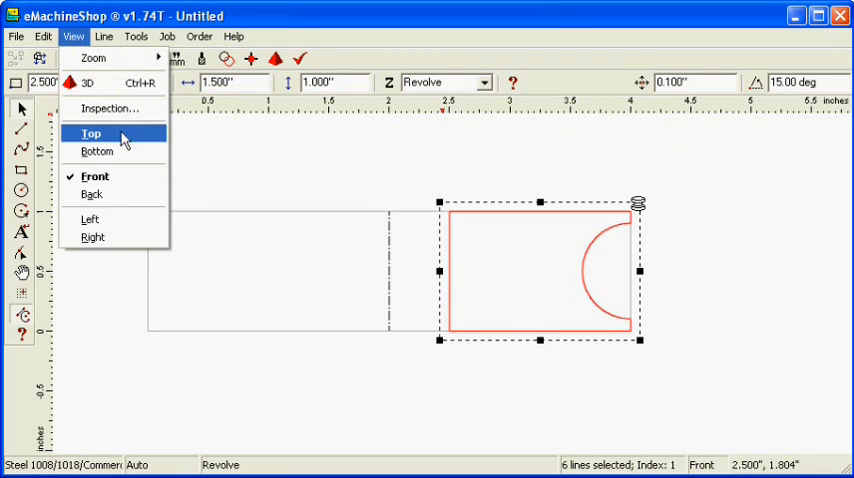
click(91, 133)
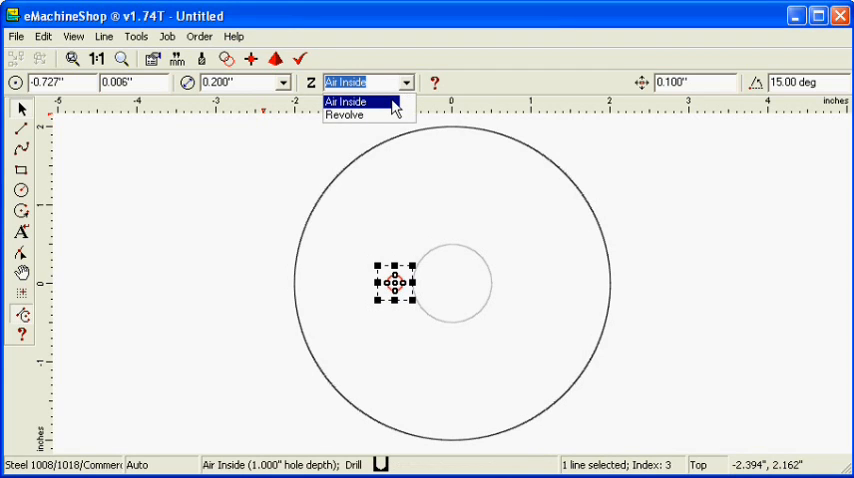
click(346, 102)
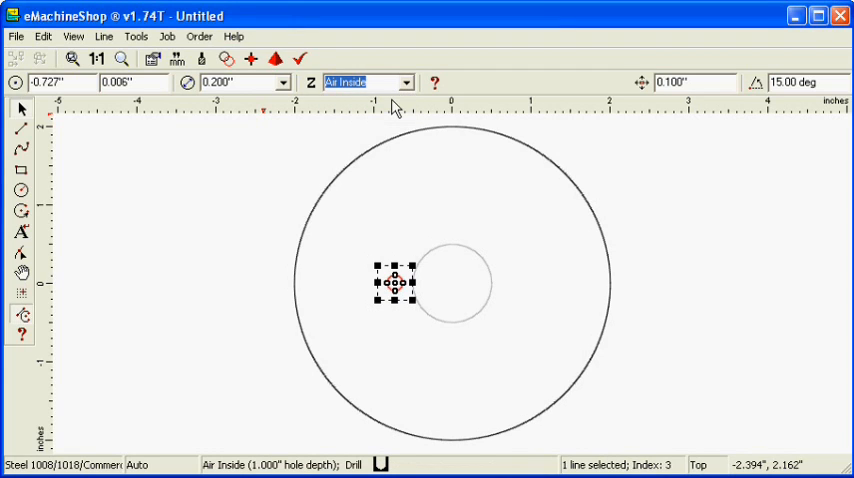